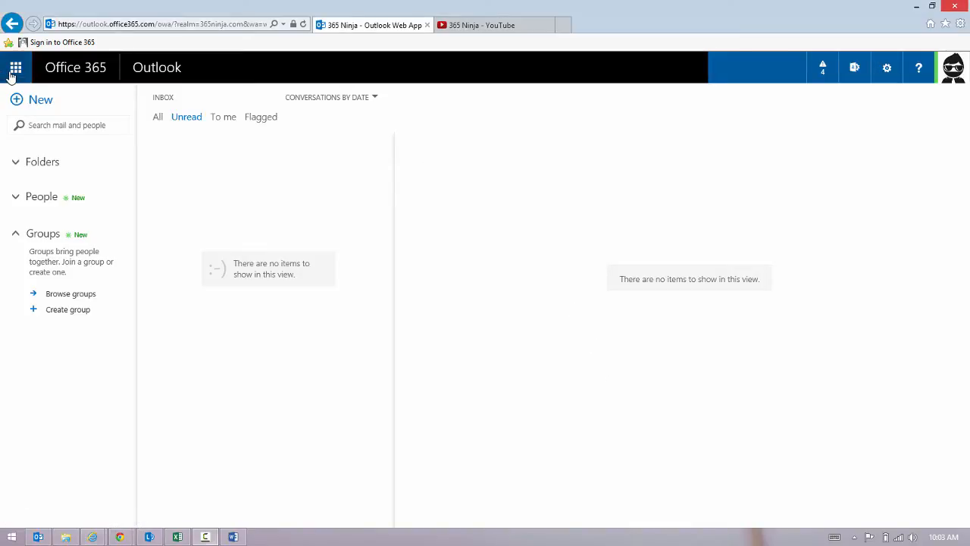
Reach the admin center Passwords page showing 90-day expiry and 14-day notification.
left_click(15, 66)
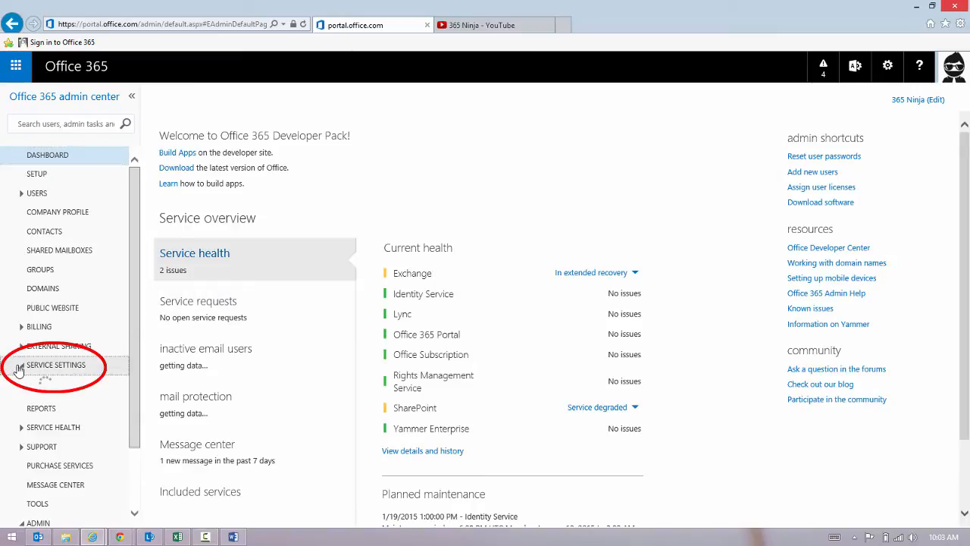
left_click(54, 364)
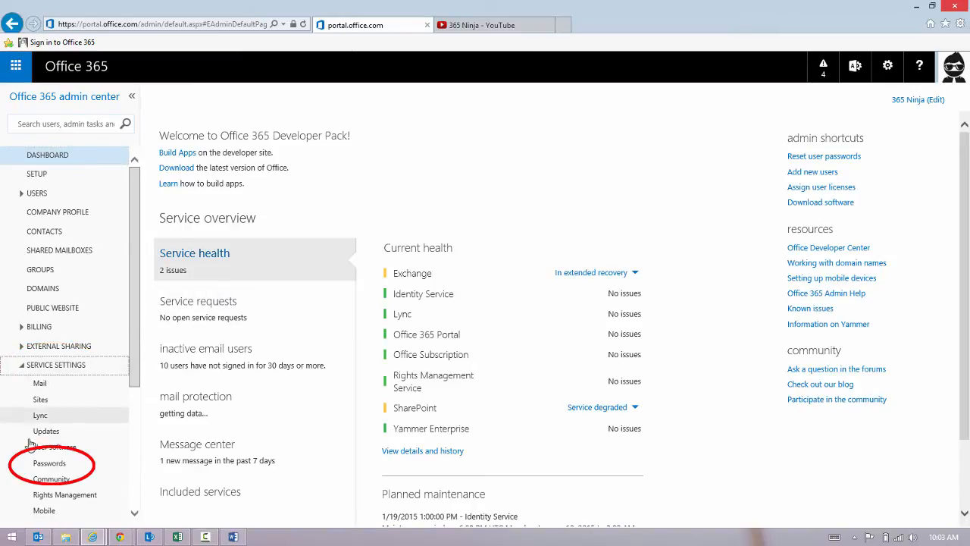
left_click(48, 464)
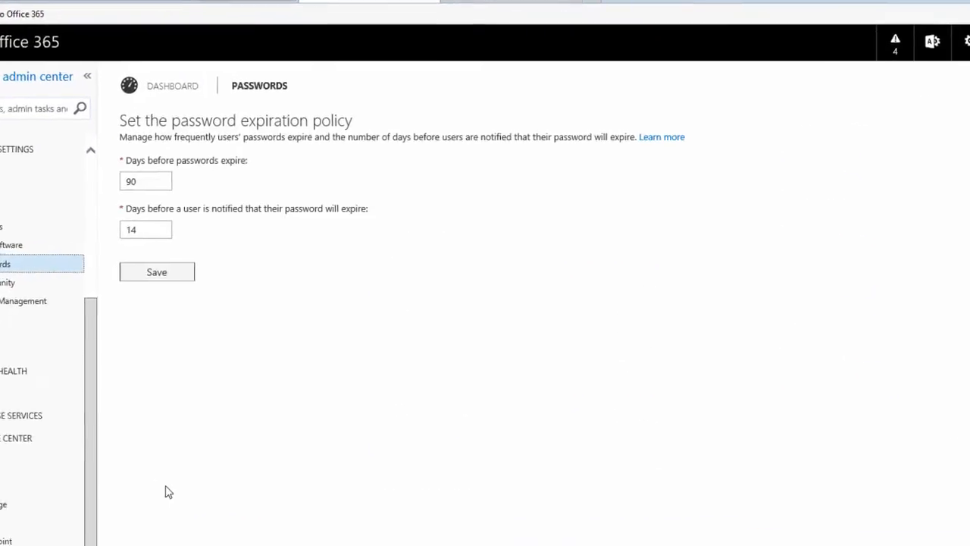